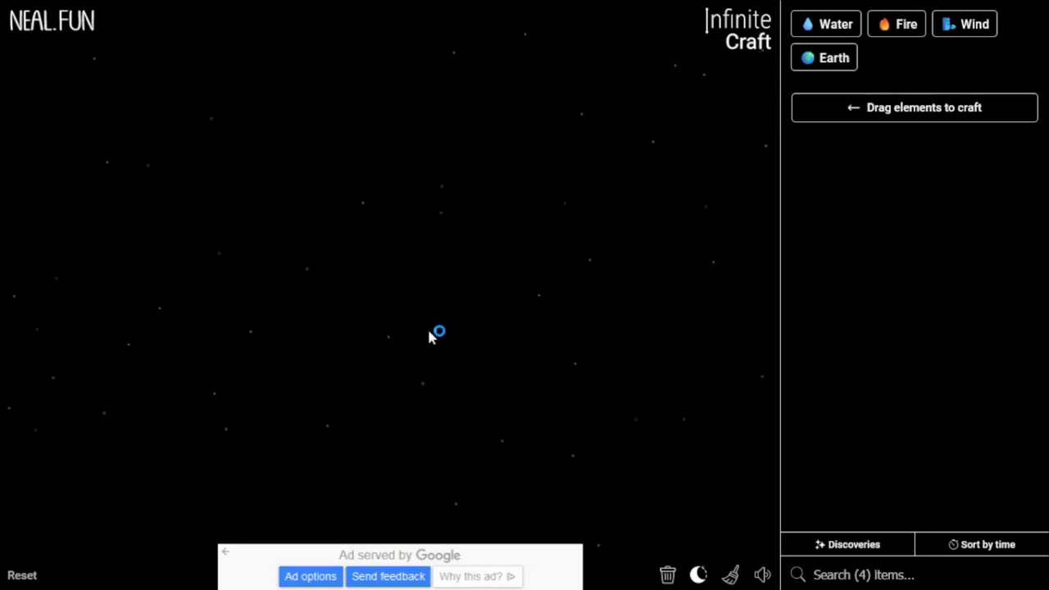
{"action": "mouse_move", "coordinate": [610, 159]}
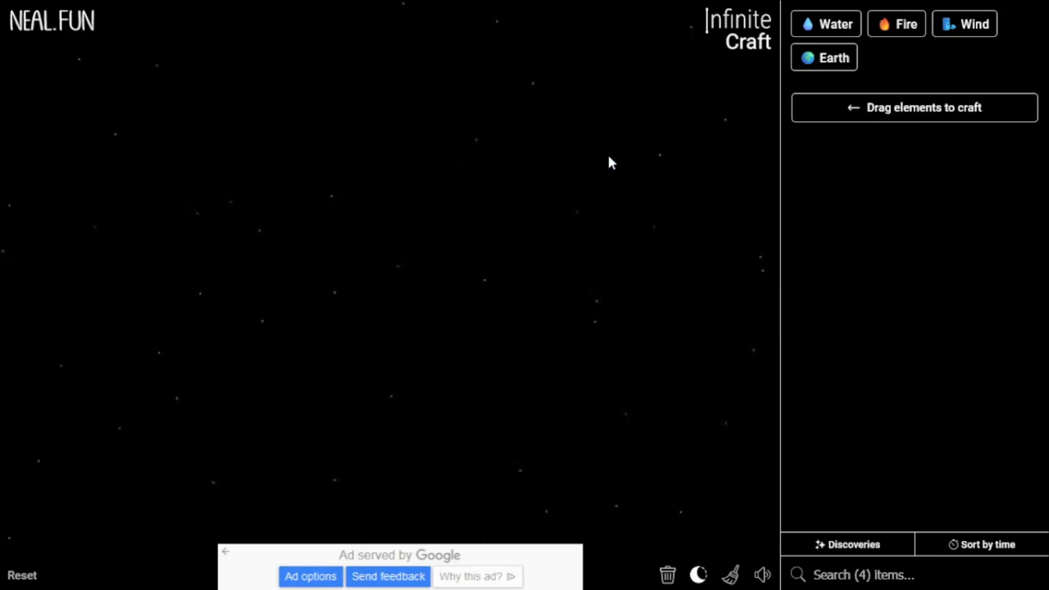
{"action": "mouse_move", "coordinate": [579, 209]}
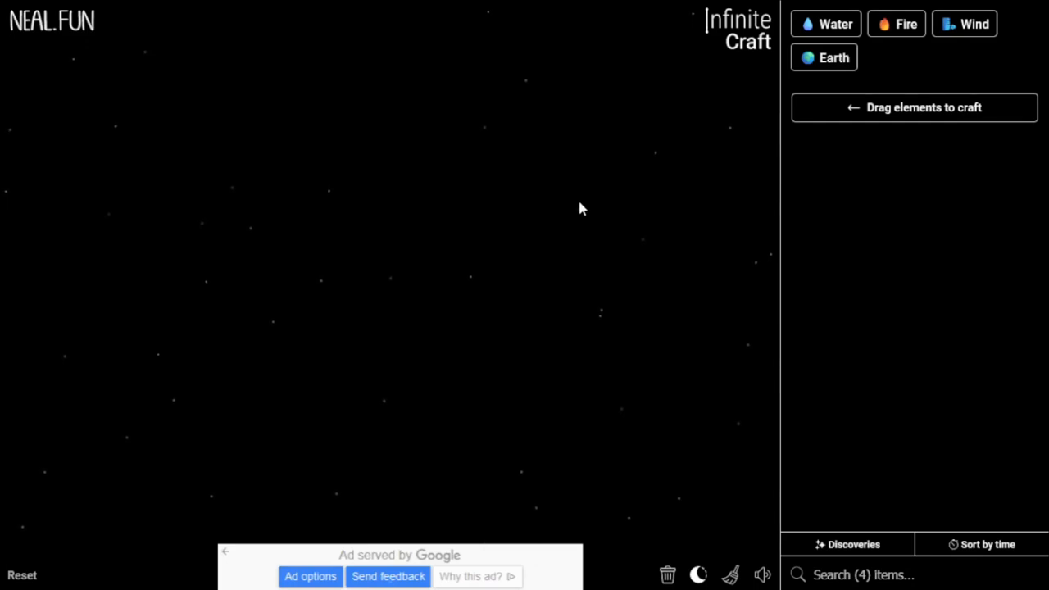
{"action": "mouse_move", "coordinate": [562, 131]}
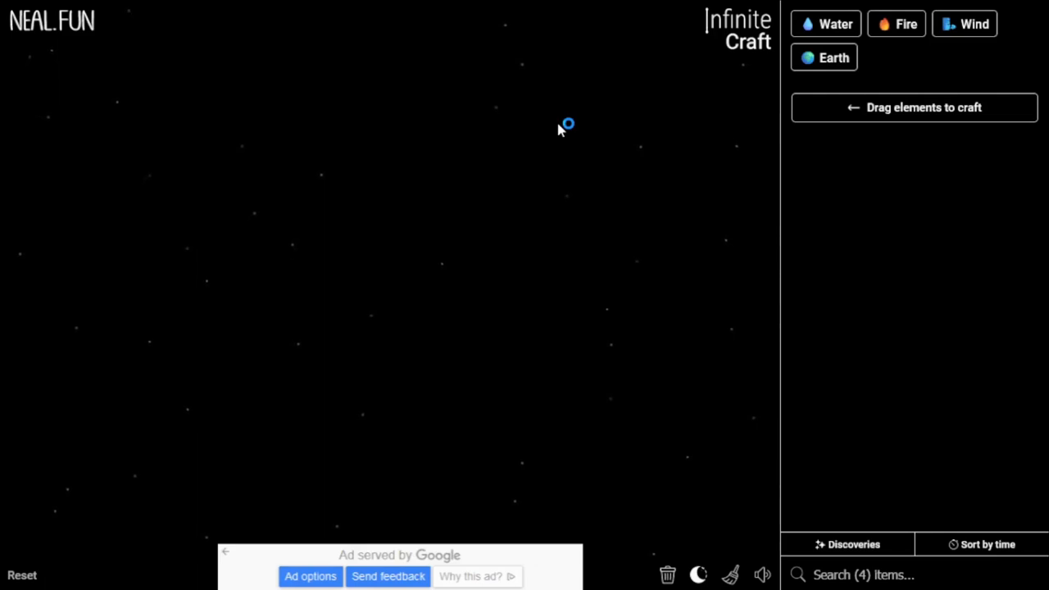
{"action": "mouse_move", "coordinate": [571, 178]}
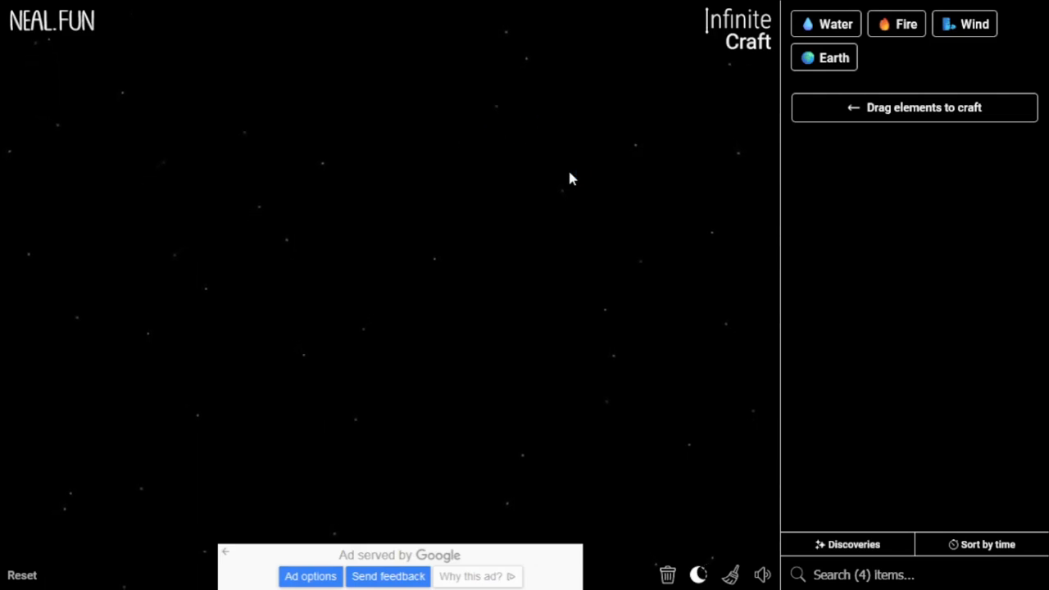
{"action": "mouse_move", "coordinate": [573, 153]}
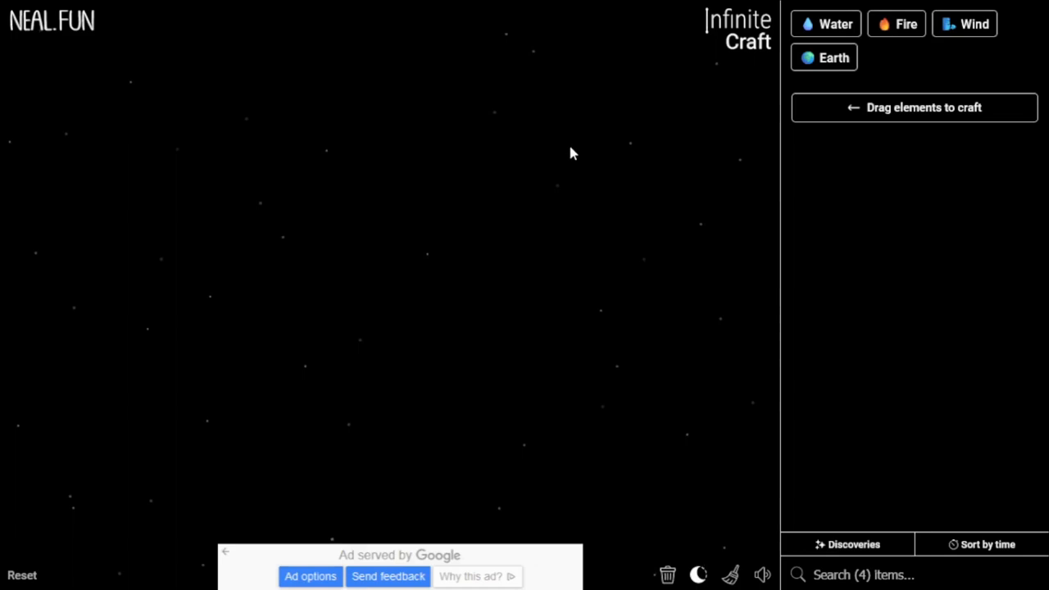
{"action": "mouse_move", "coordinate": [631, 111]}
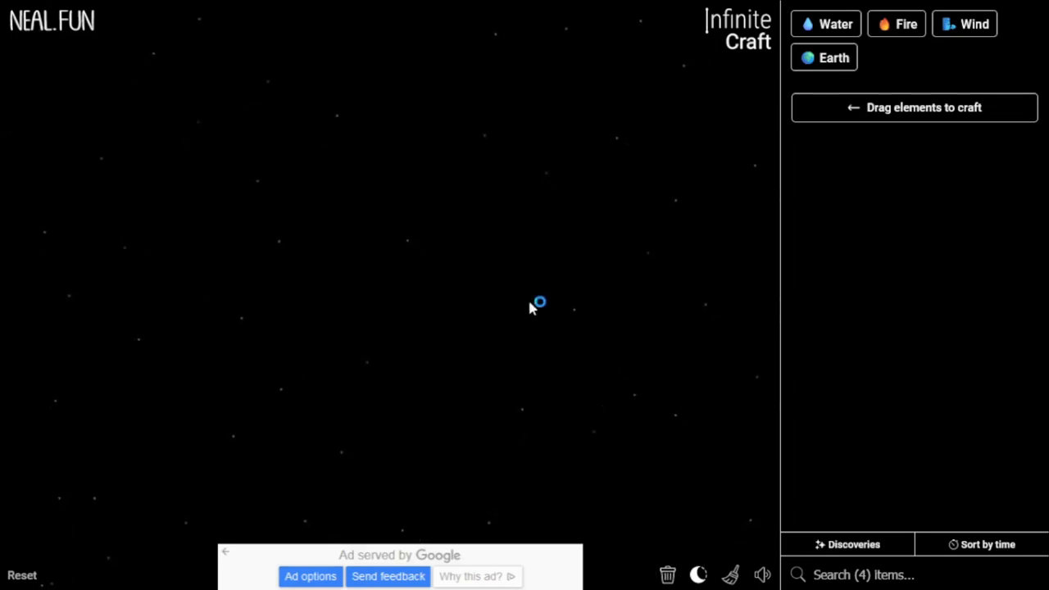
{"action": "mouse_move", "coordinate": [338, 304]}
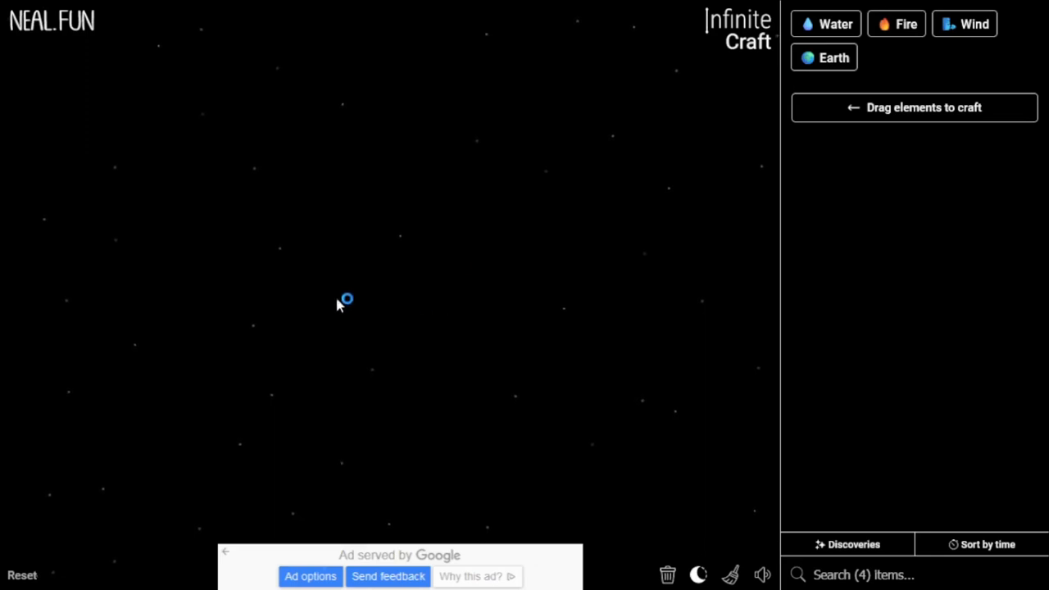
{"action": "mouse_move", "coordinate": [529, 264]}
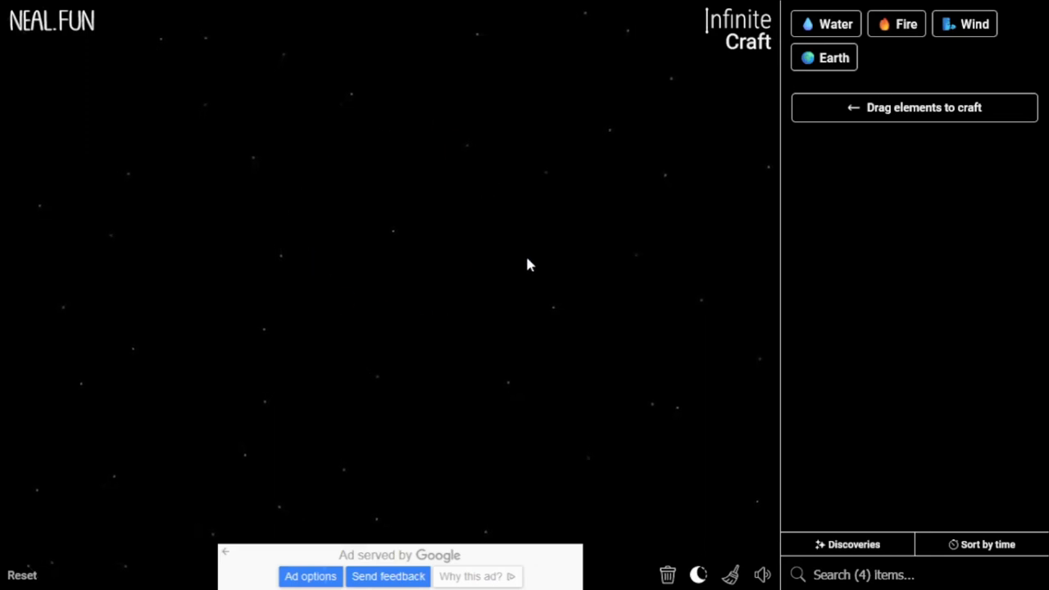
{"action": "mouse_move", "coordinate": [610, 321]}
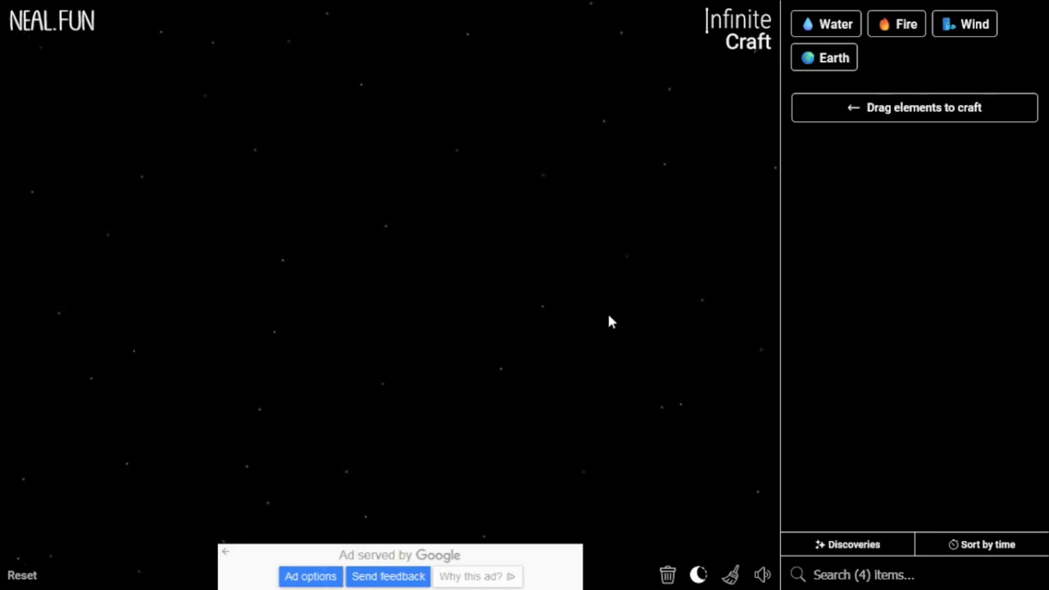
{"action": "mouse_move", "coordinate": [331, 350]}
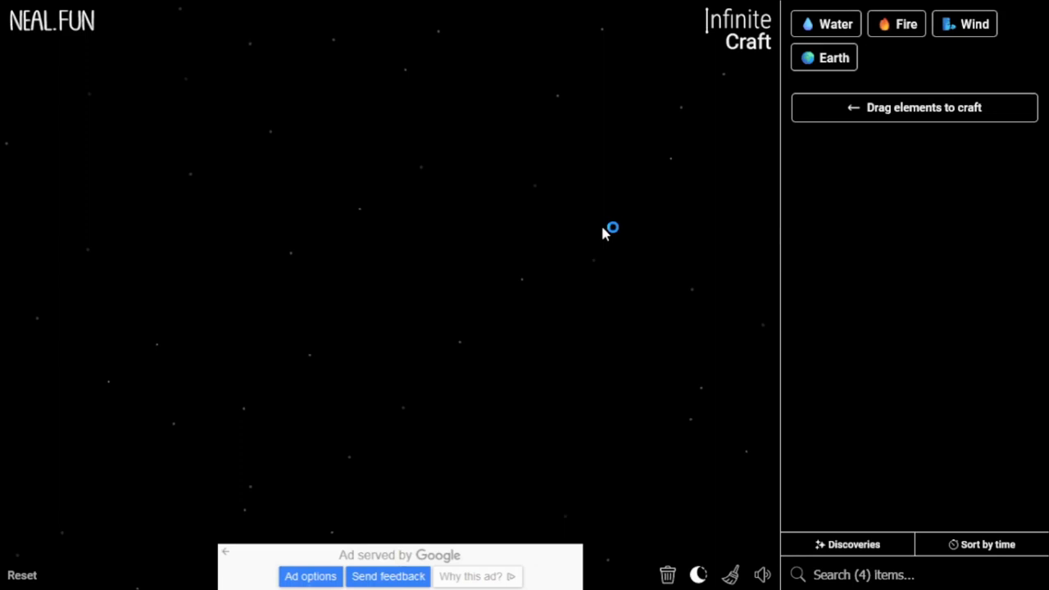
Place Earth on the canvas and combine elements, including Smoke with Incense, toward Human.
{"action": "left_click_drag", "start_coordinate": [833, 57], "coordinate": [604, 186]}
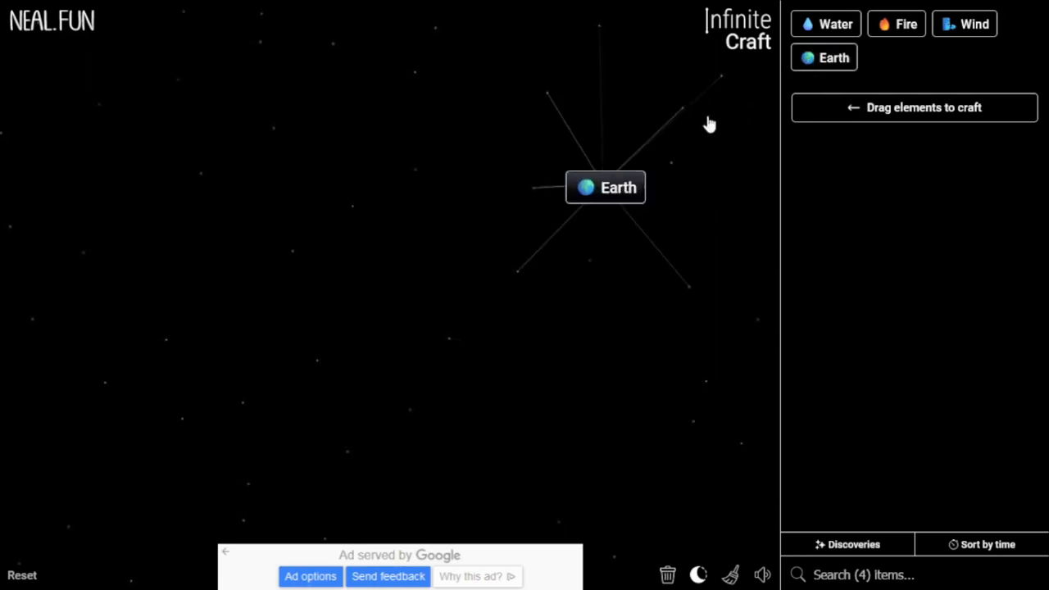
{"action": "left_click", "coordinate": [604, 187]}
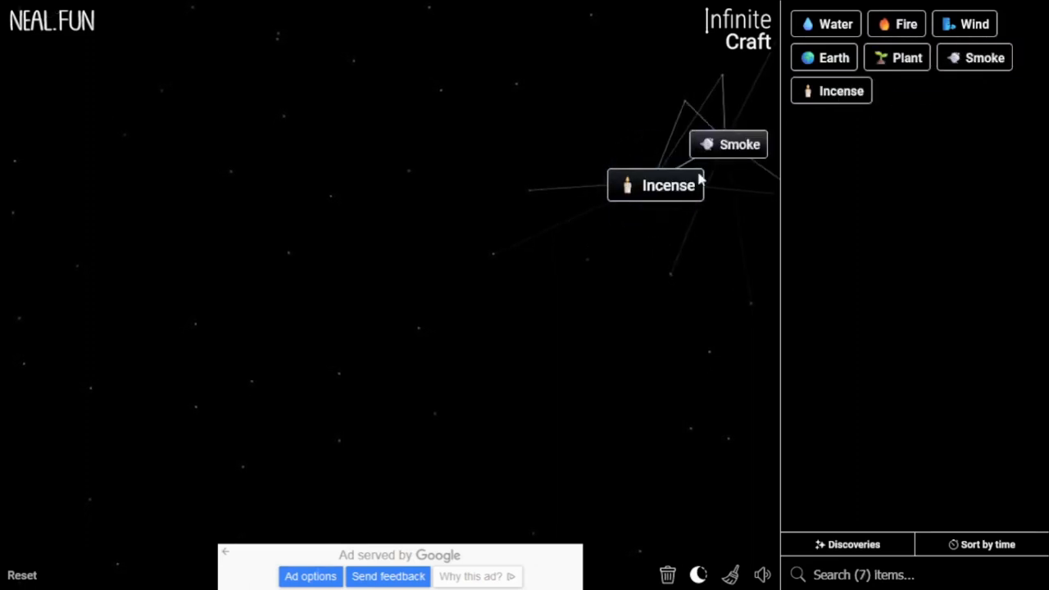
{"action": "left_click_drag", "start_coordinate": [728, 145], "coordinate": [655, 185]}
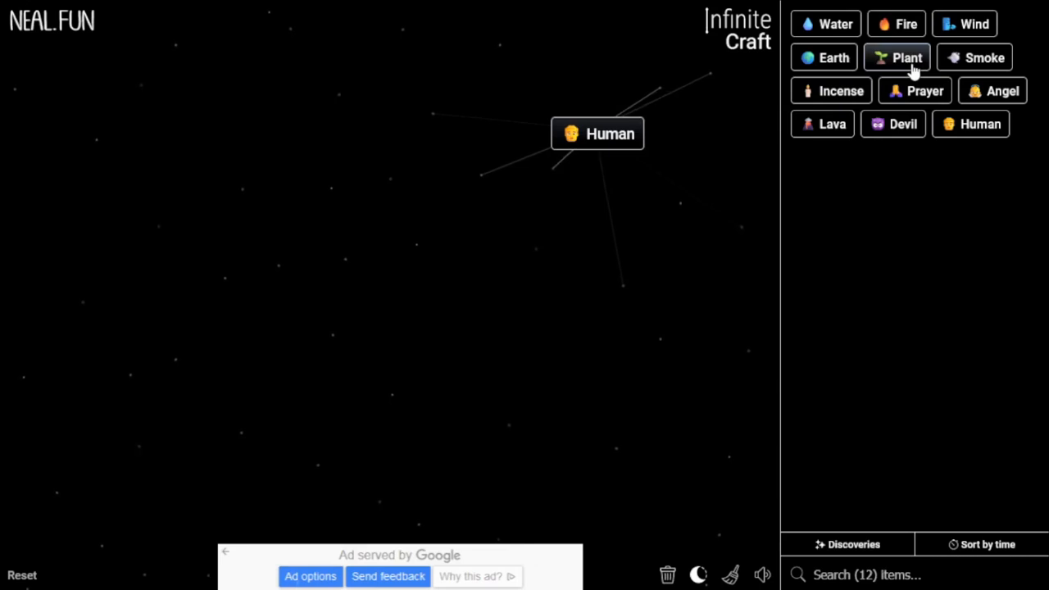
Combine Plant with Human toward Chef, then Devil with Chef to make Gordon Ramsay.
{"action": "left_click_drag", "start_coordinate": [896, 58], "coordinate": [631, 140]}
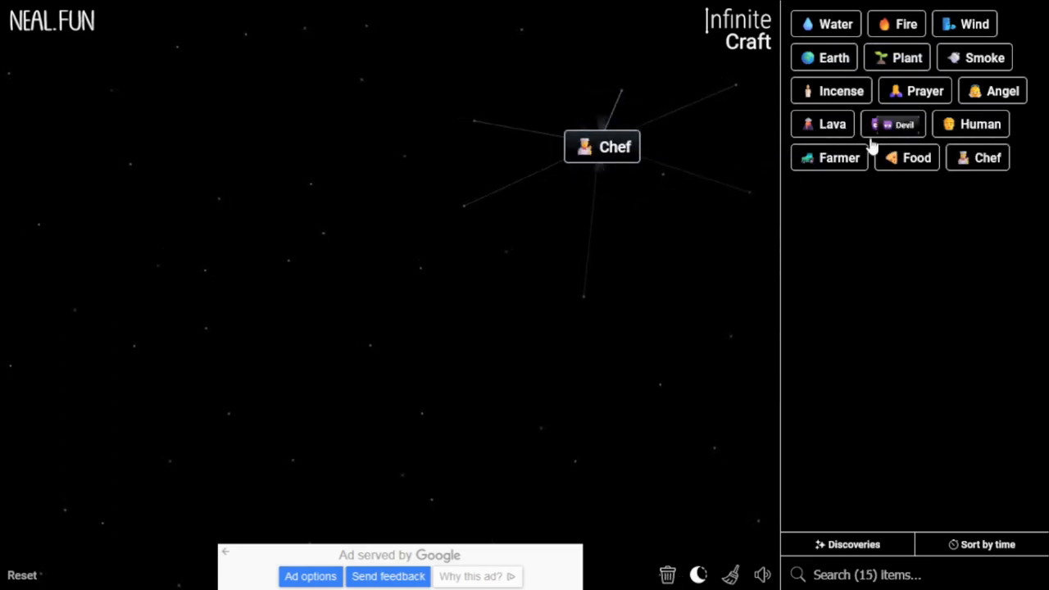
{"action": "left_click_drag", "start_coordinate": [892, 123], "coordinate": [418, 160]}
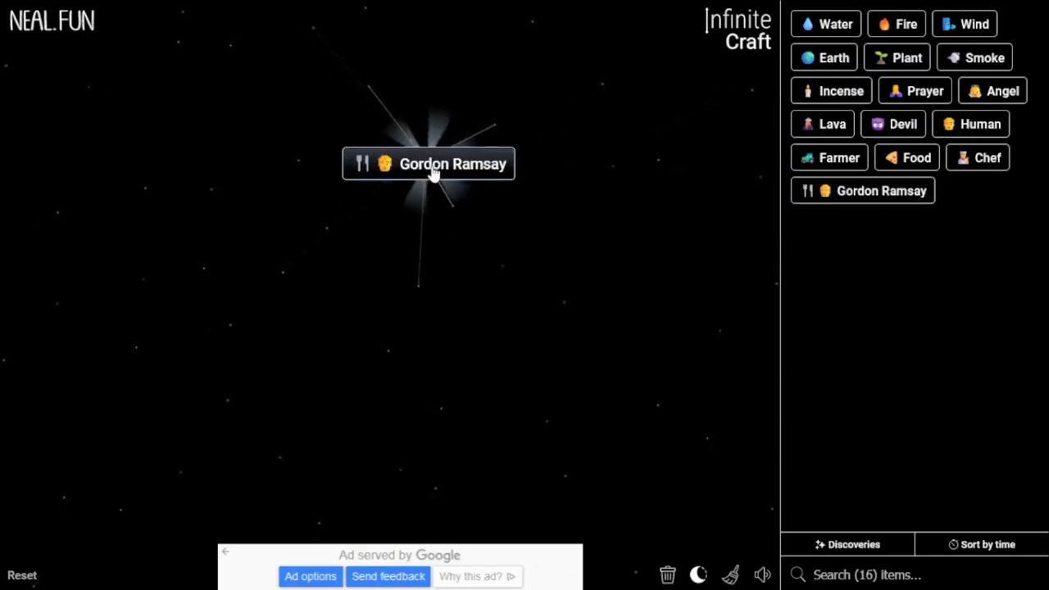
{"action": "mouse_move", "coordinate": [549, 313]}
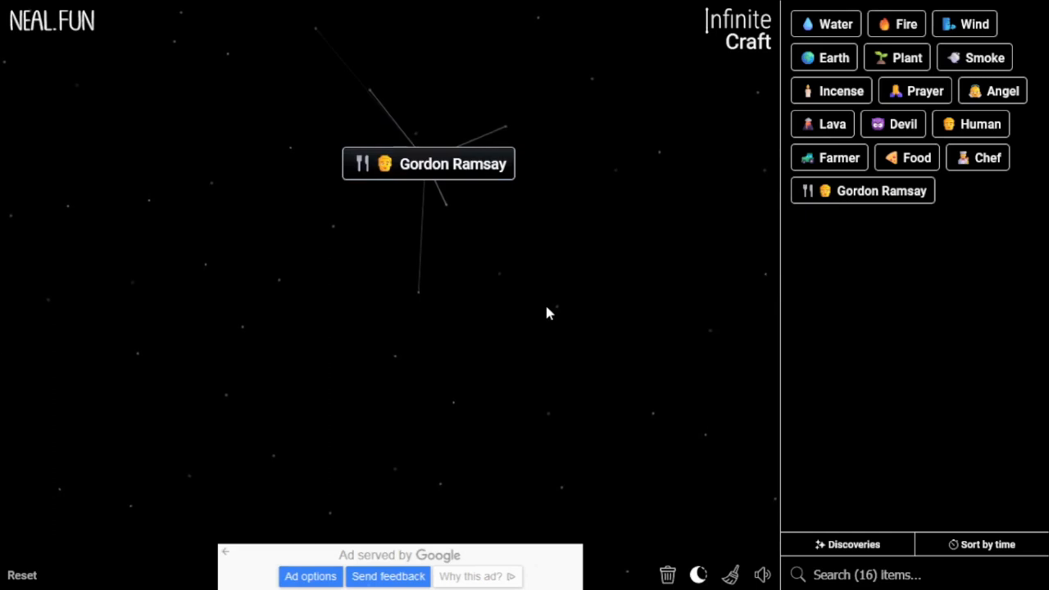
{"action": "mouse_move", "coordinate": [640, 213]}
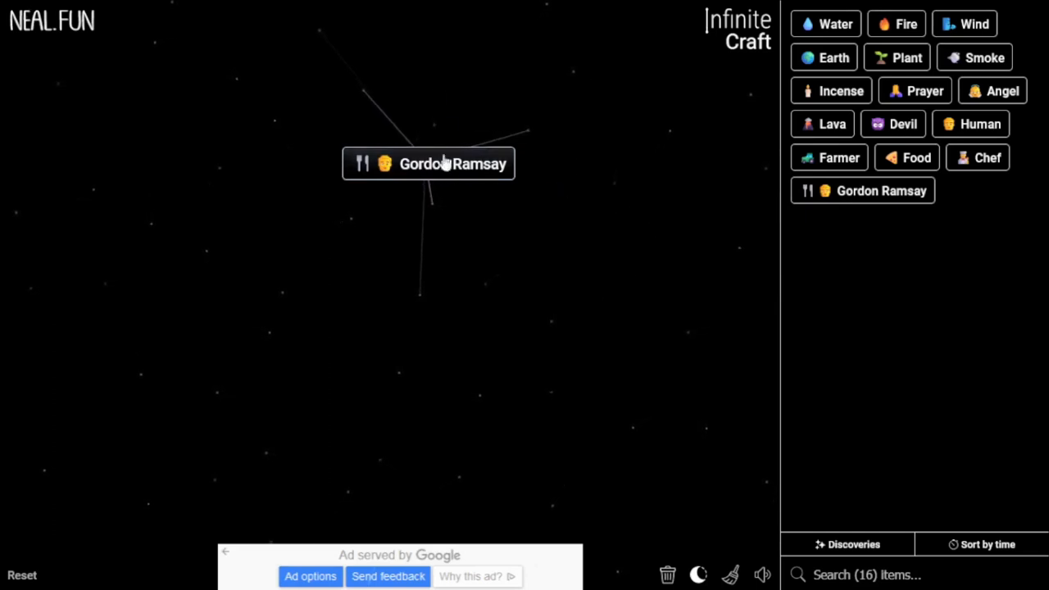
{"action": "mouse_move", "coordinate": [430, 251]}
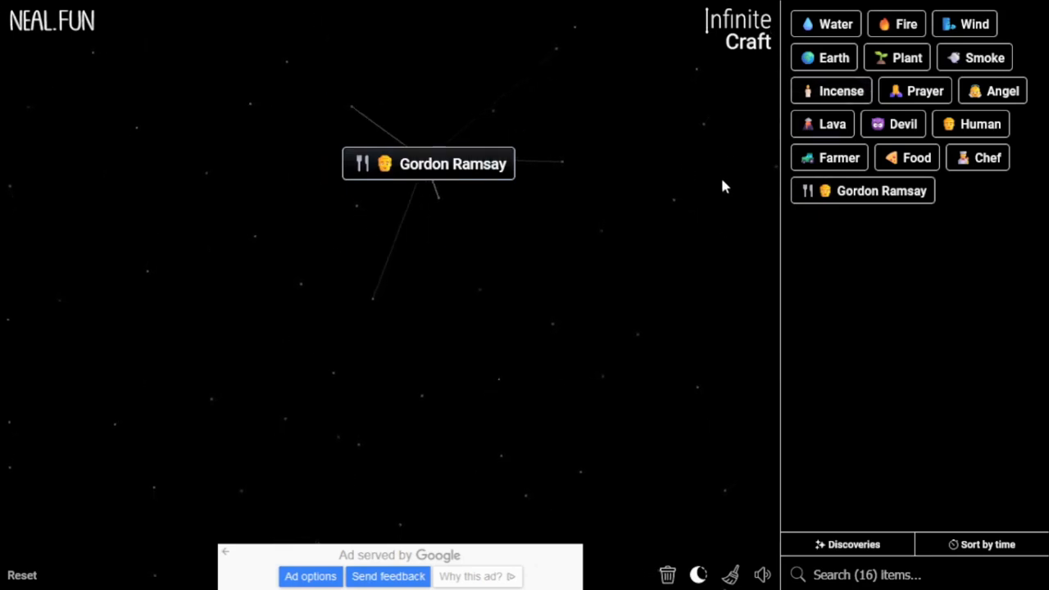
{"action": "mouse_move", "coordinate": [463, 213]}
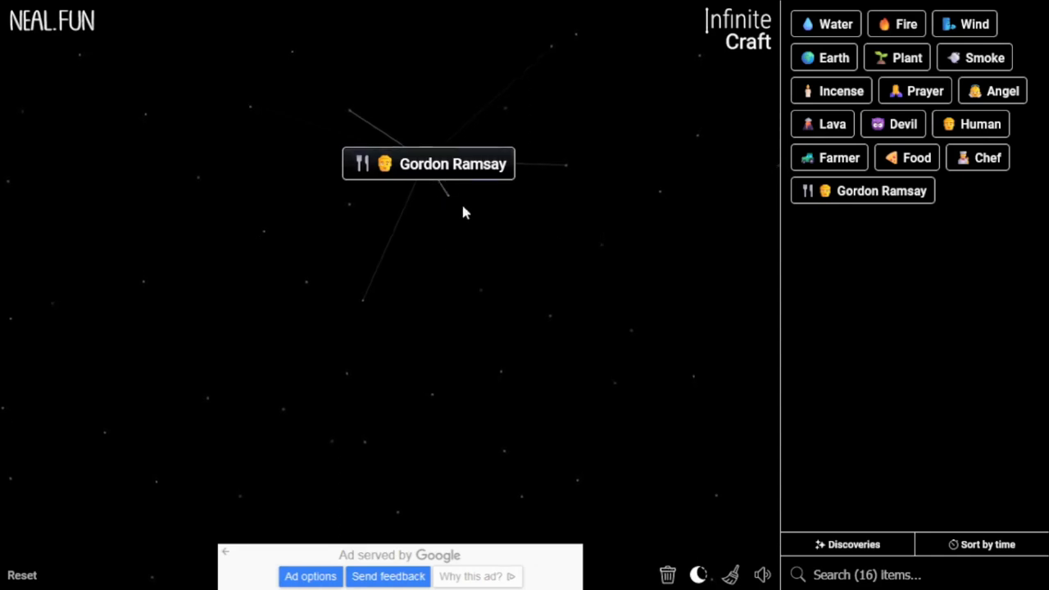